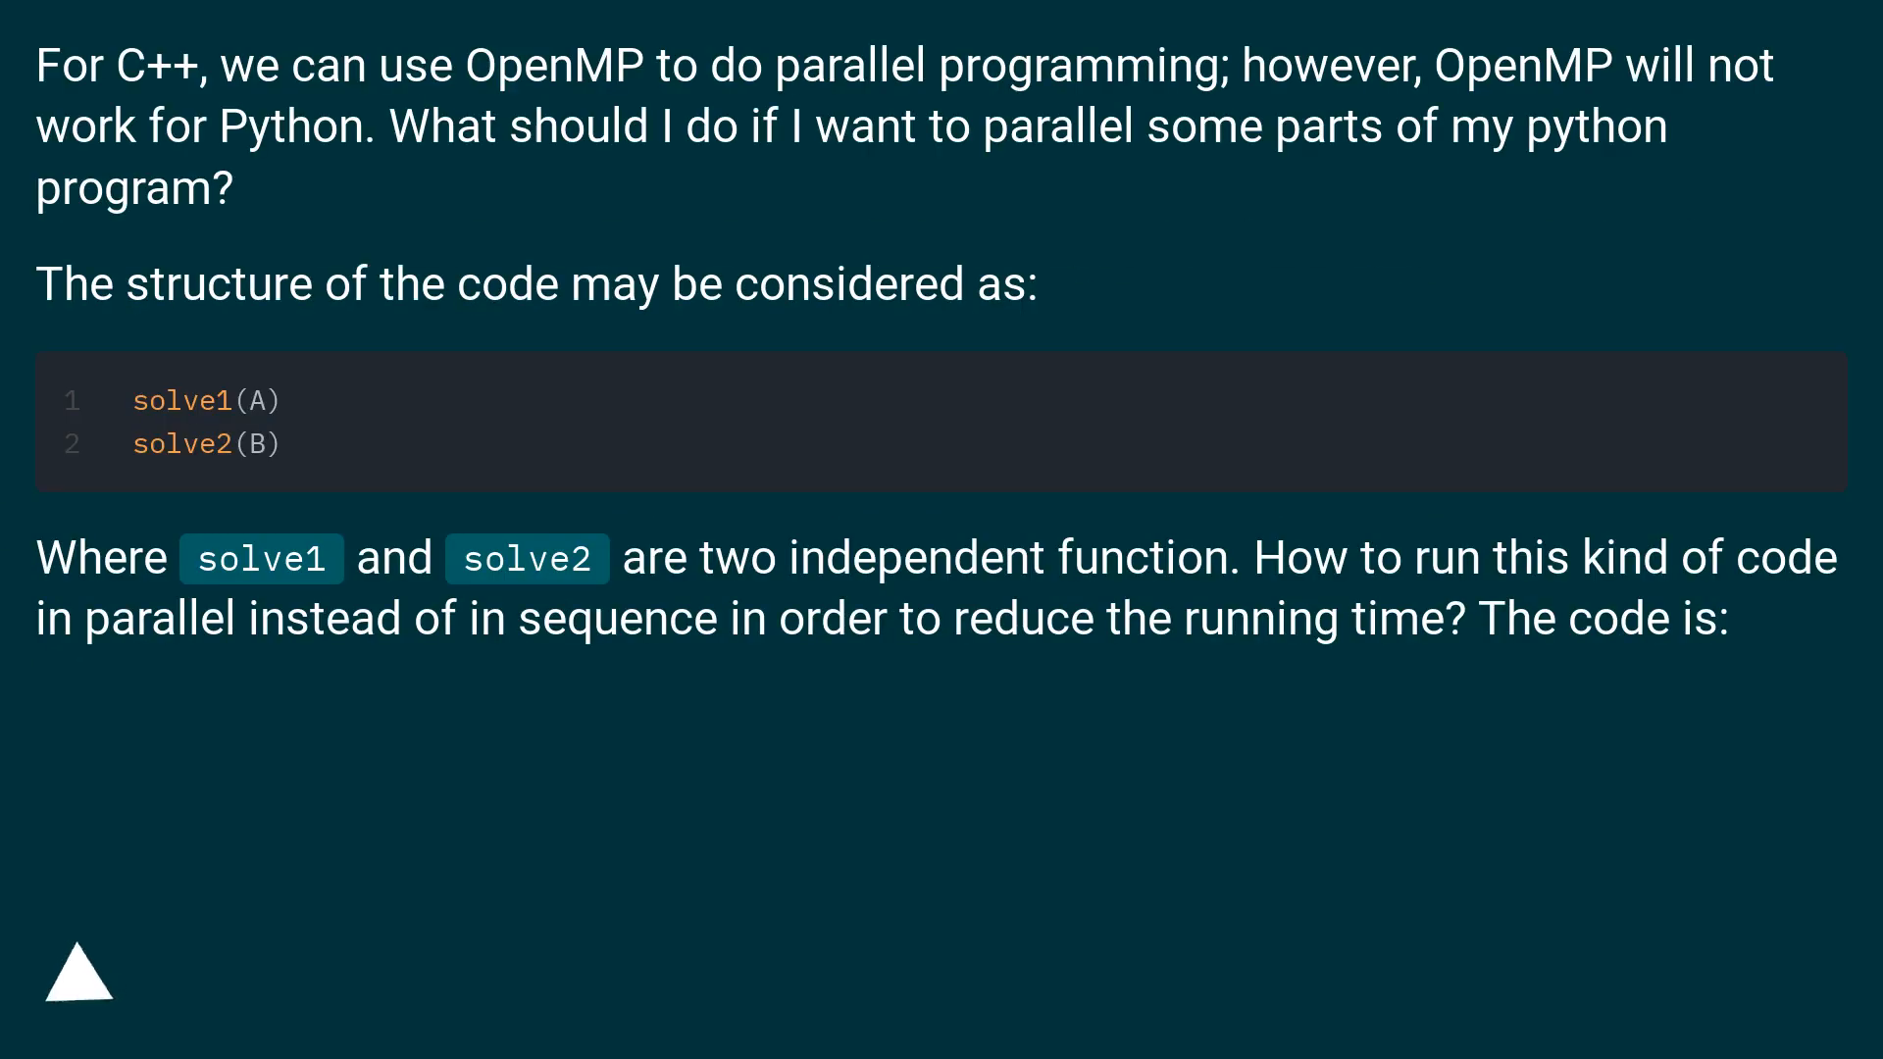
left_click(76, 984)
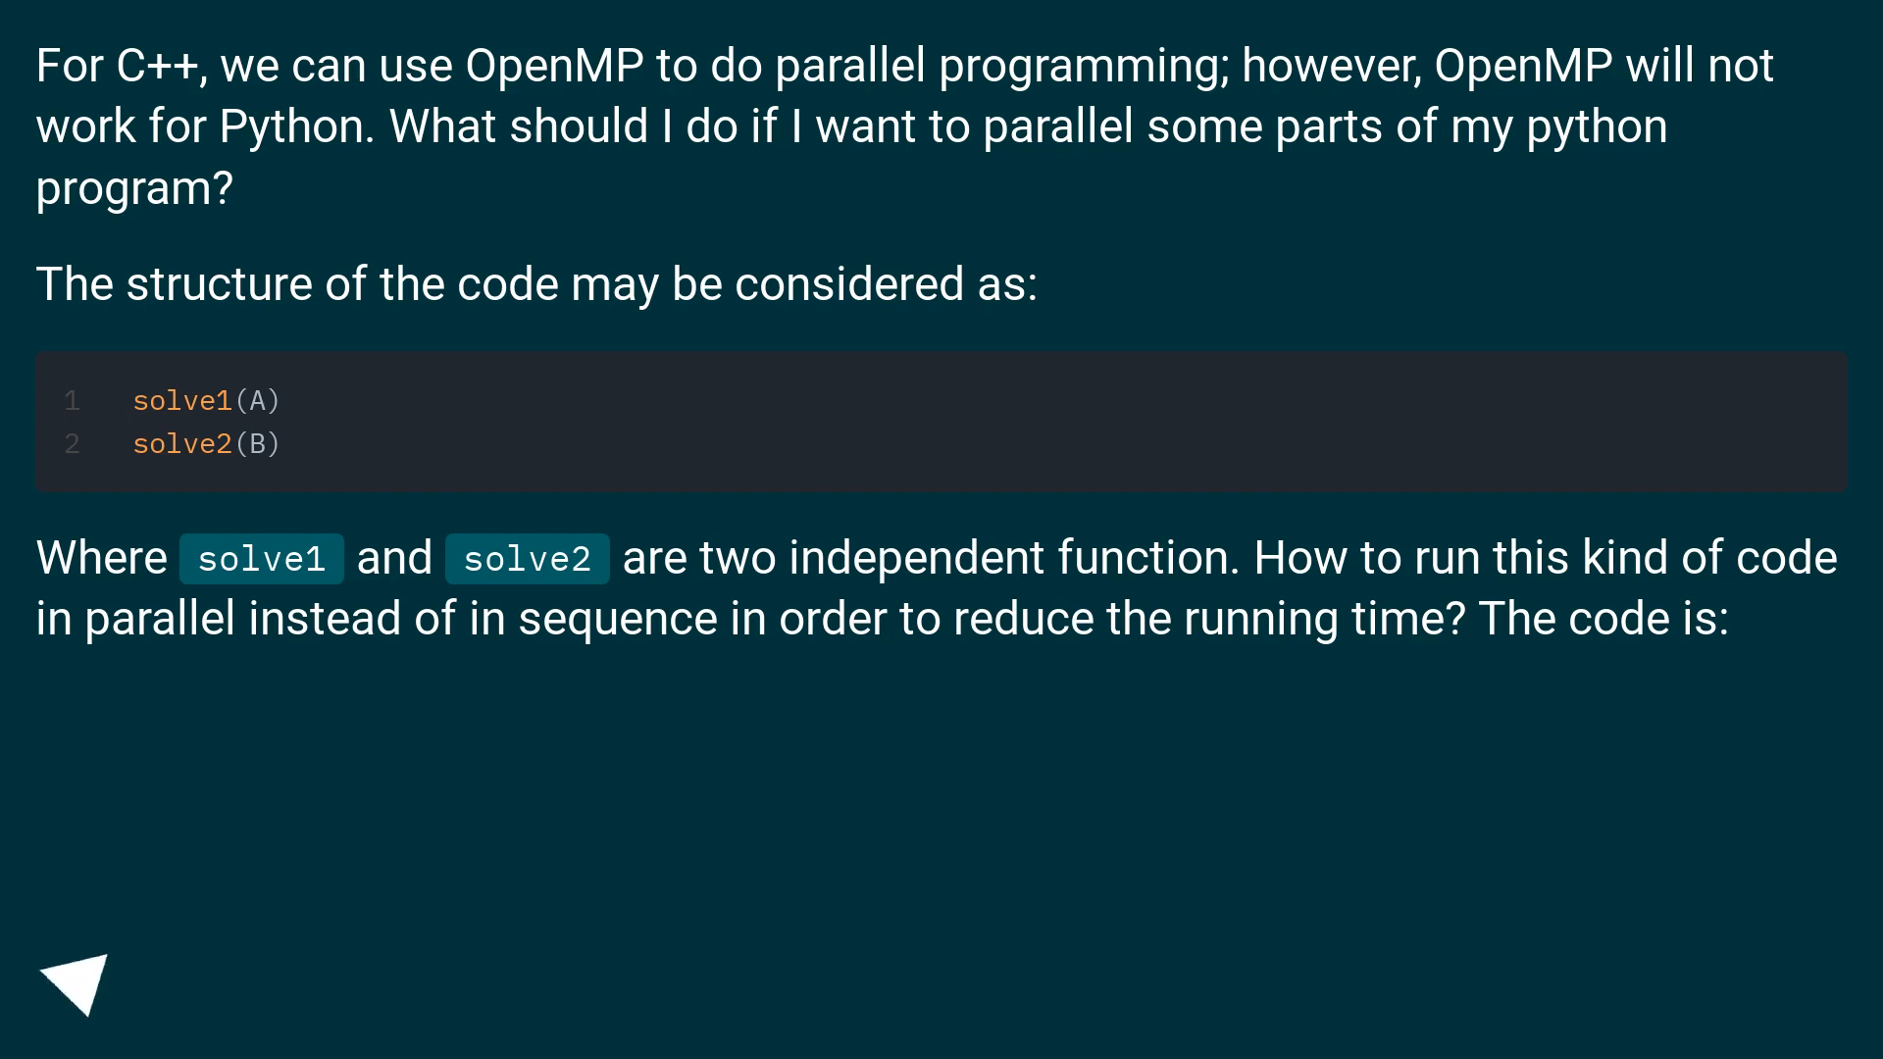
left_click(73, 1002)
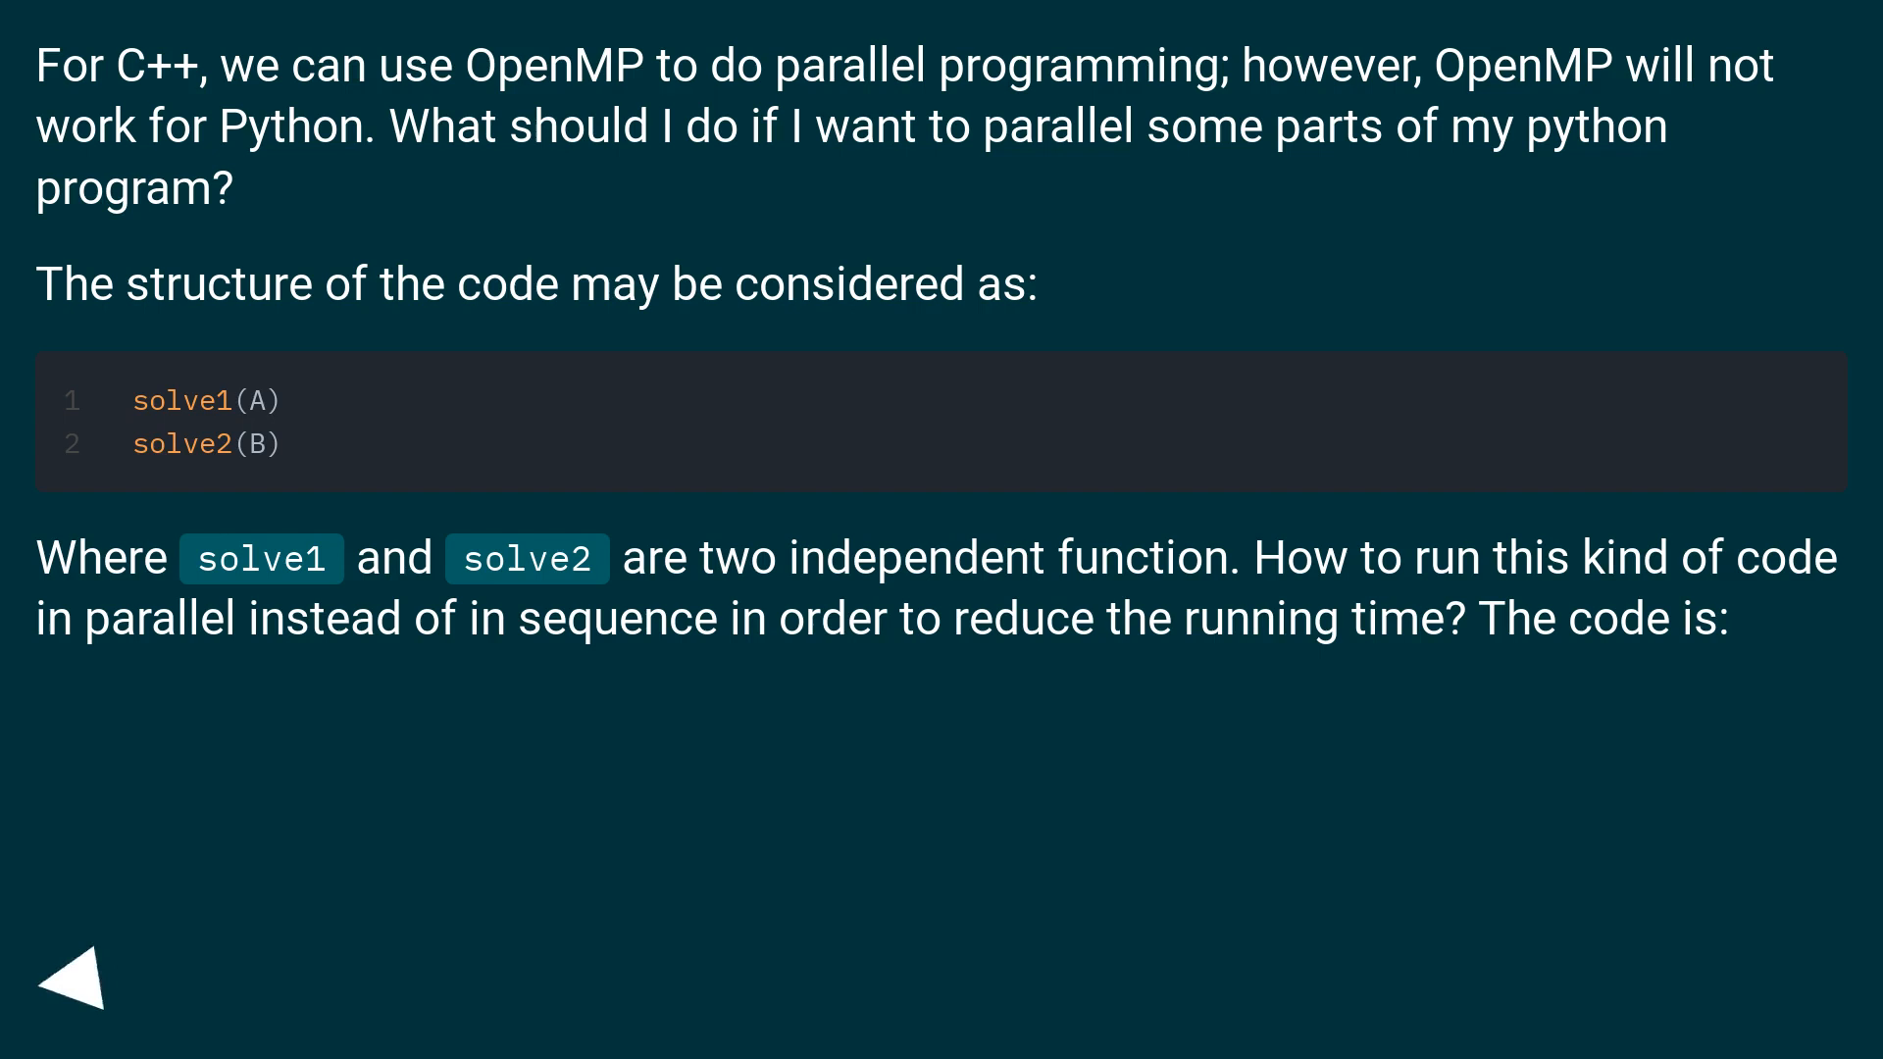
left_click(69, 992)
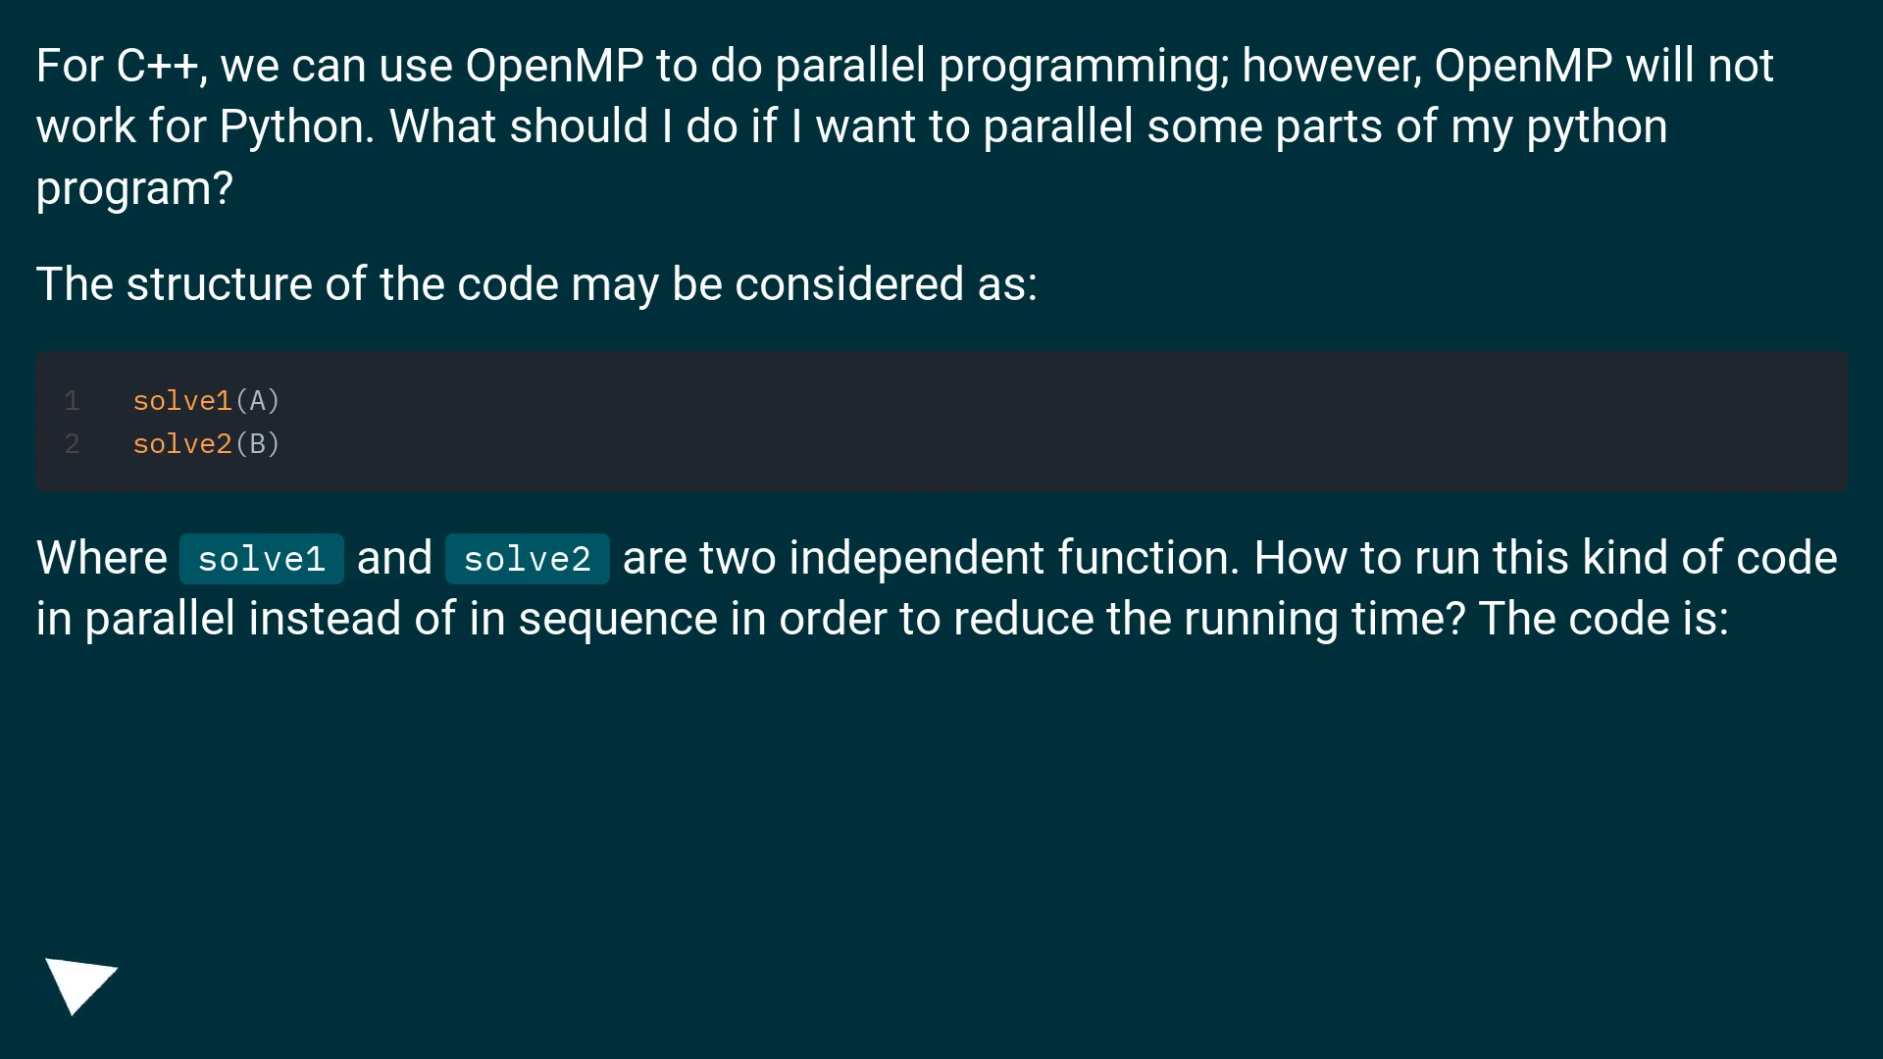
left_click(77, 989)
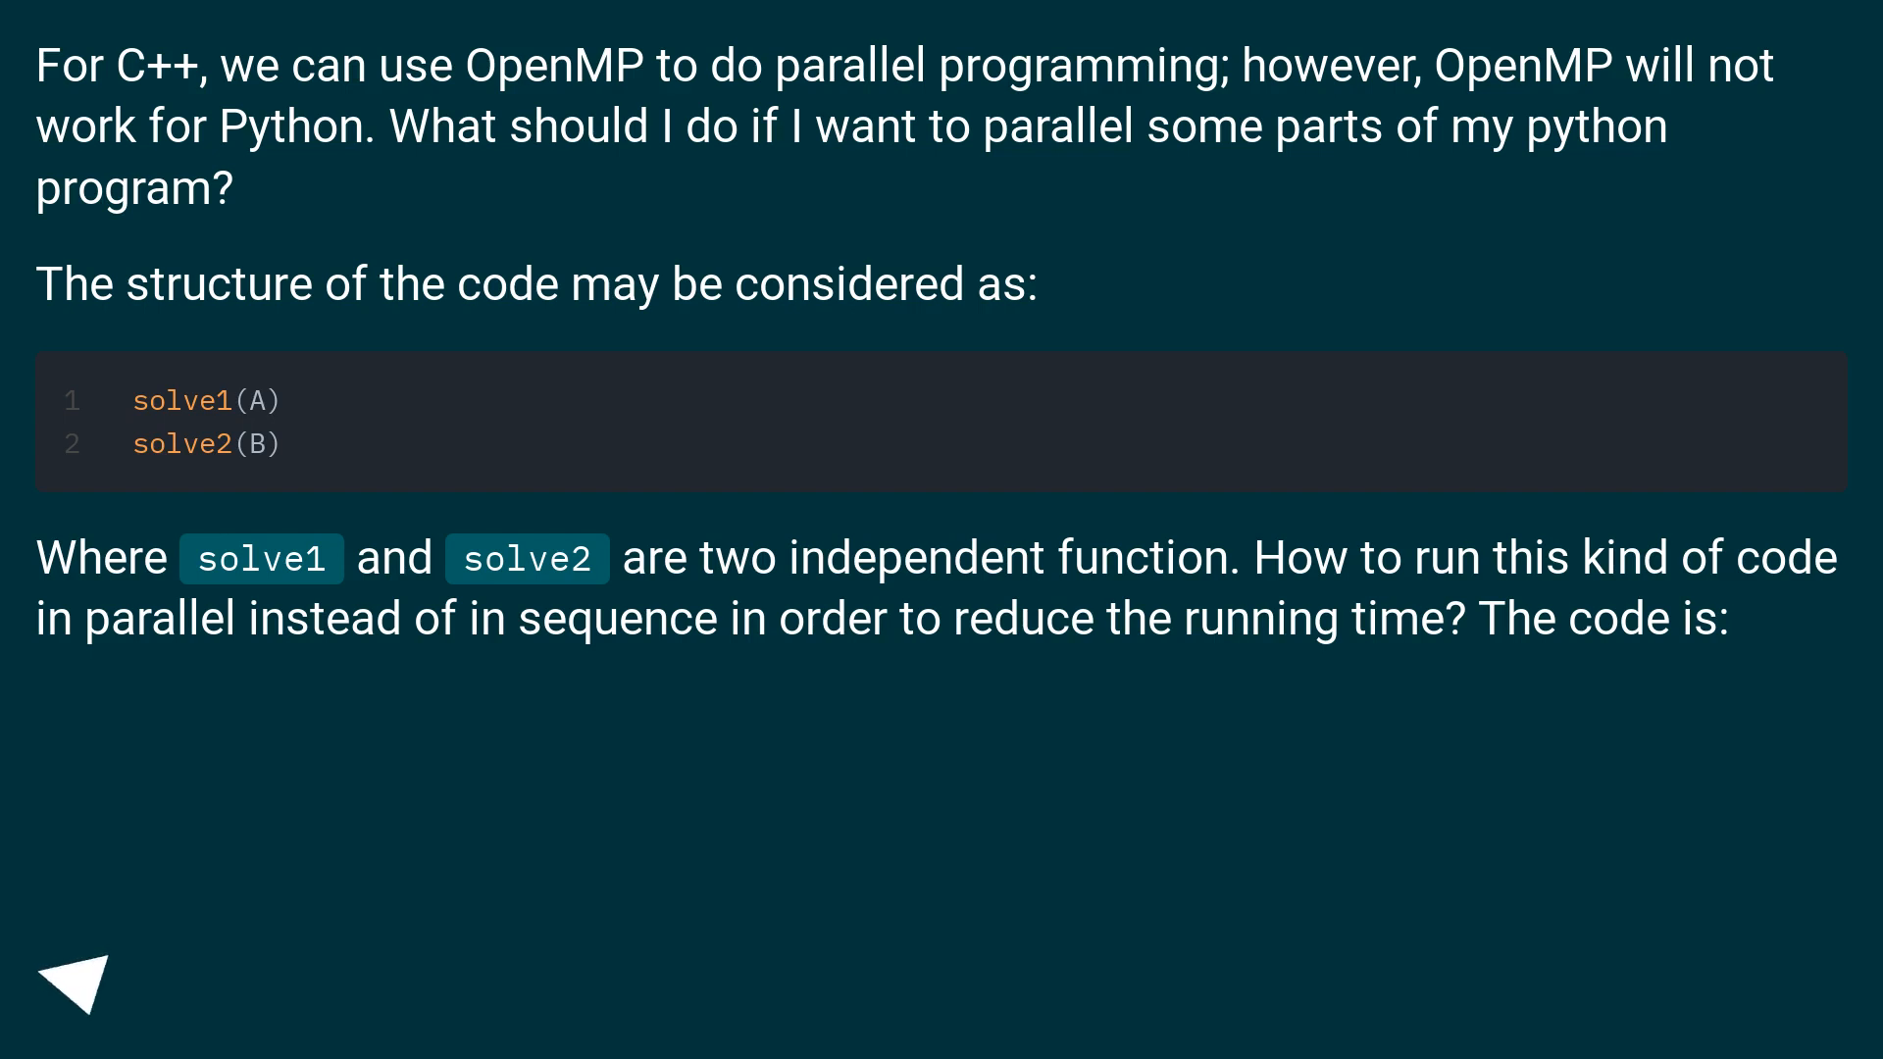
left_click(76, 983)
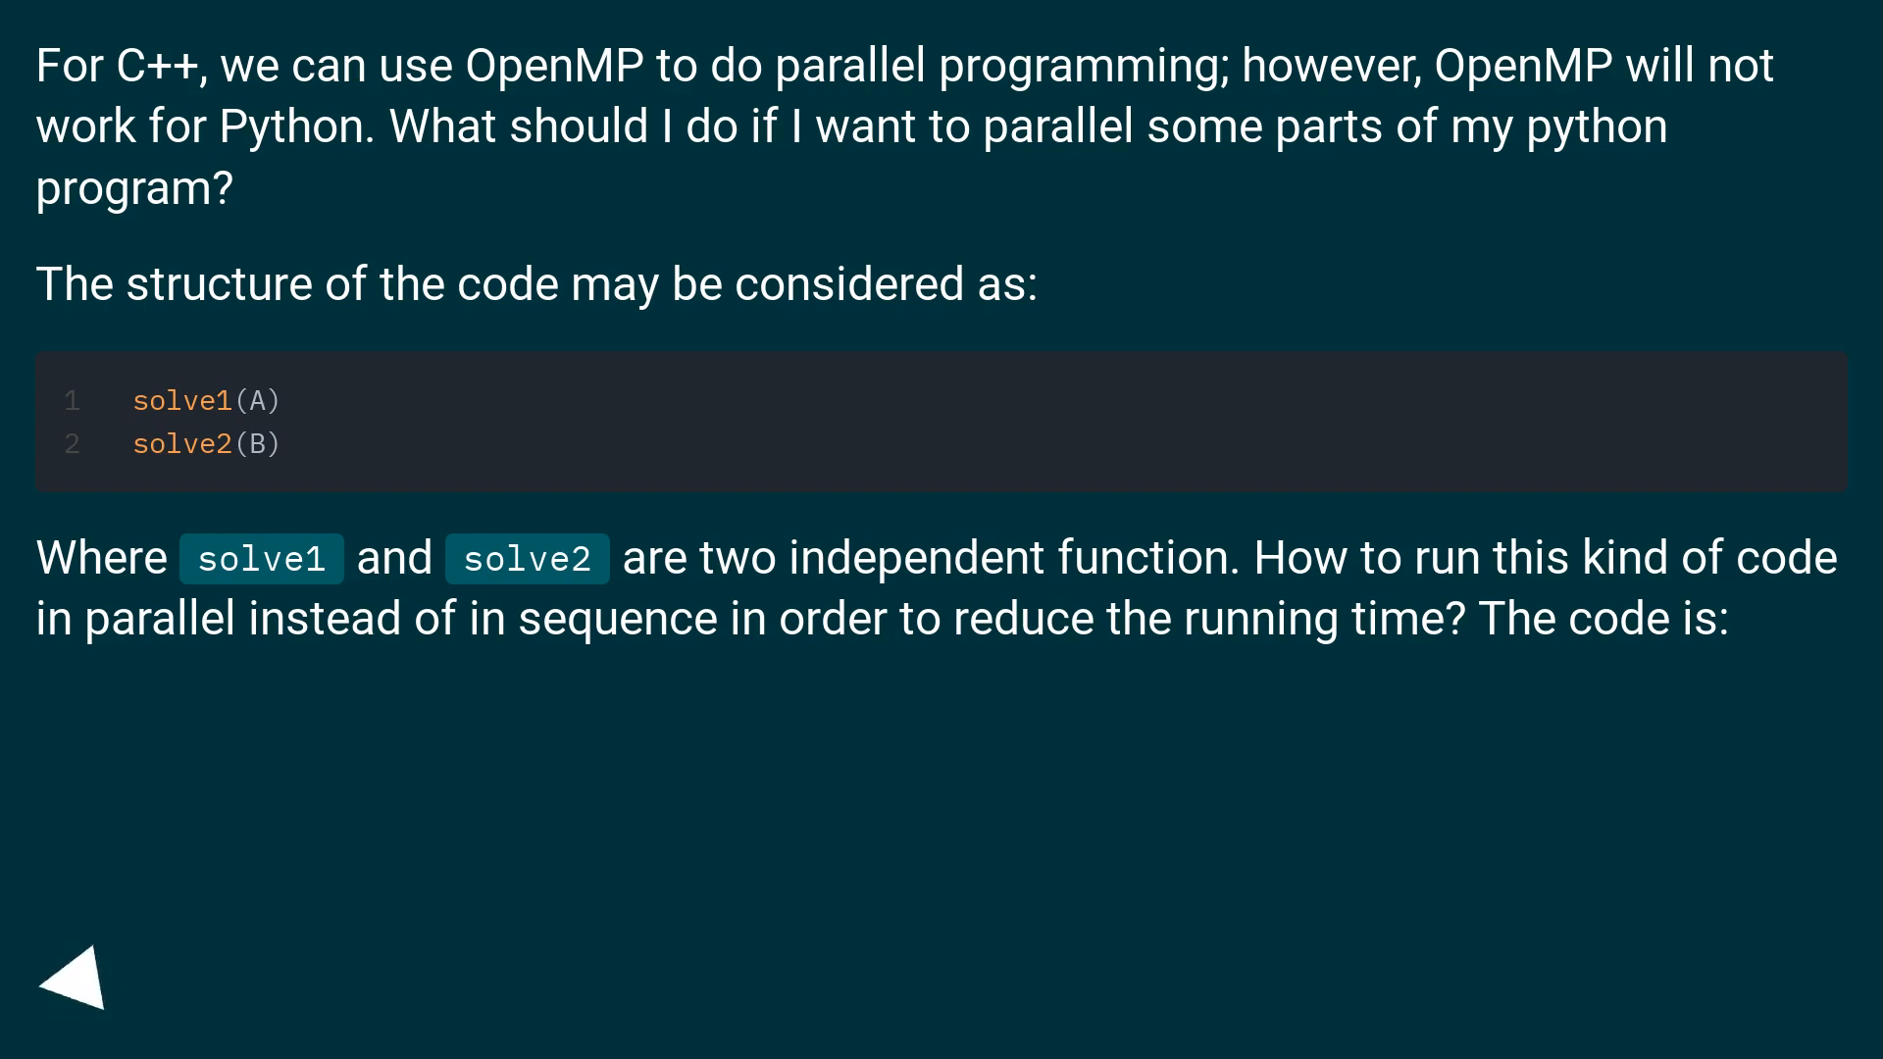
left_click(73, 980)
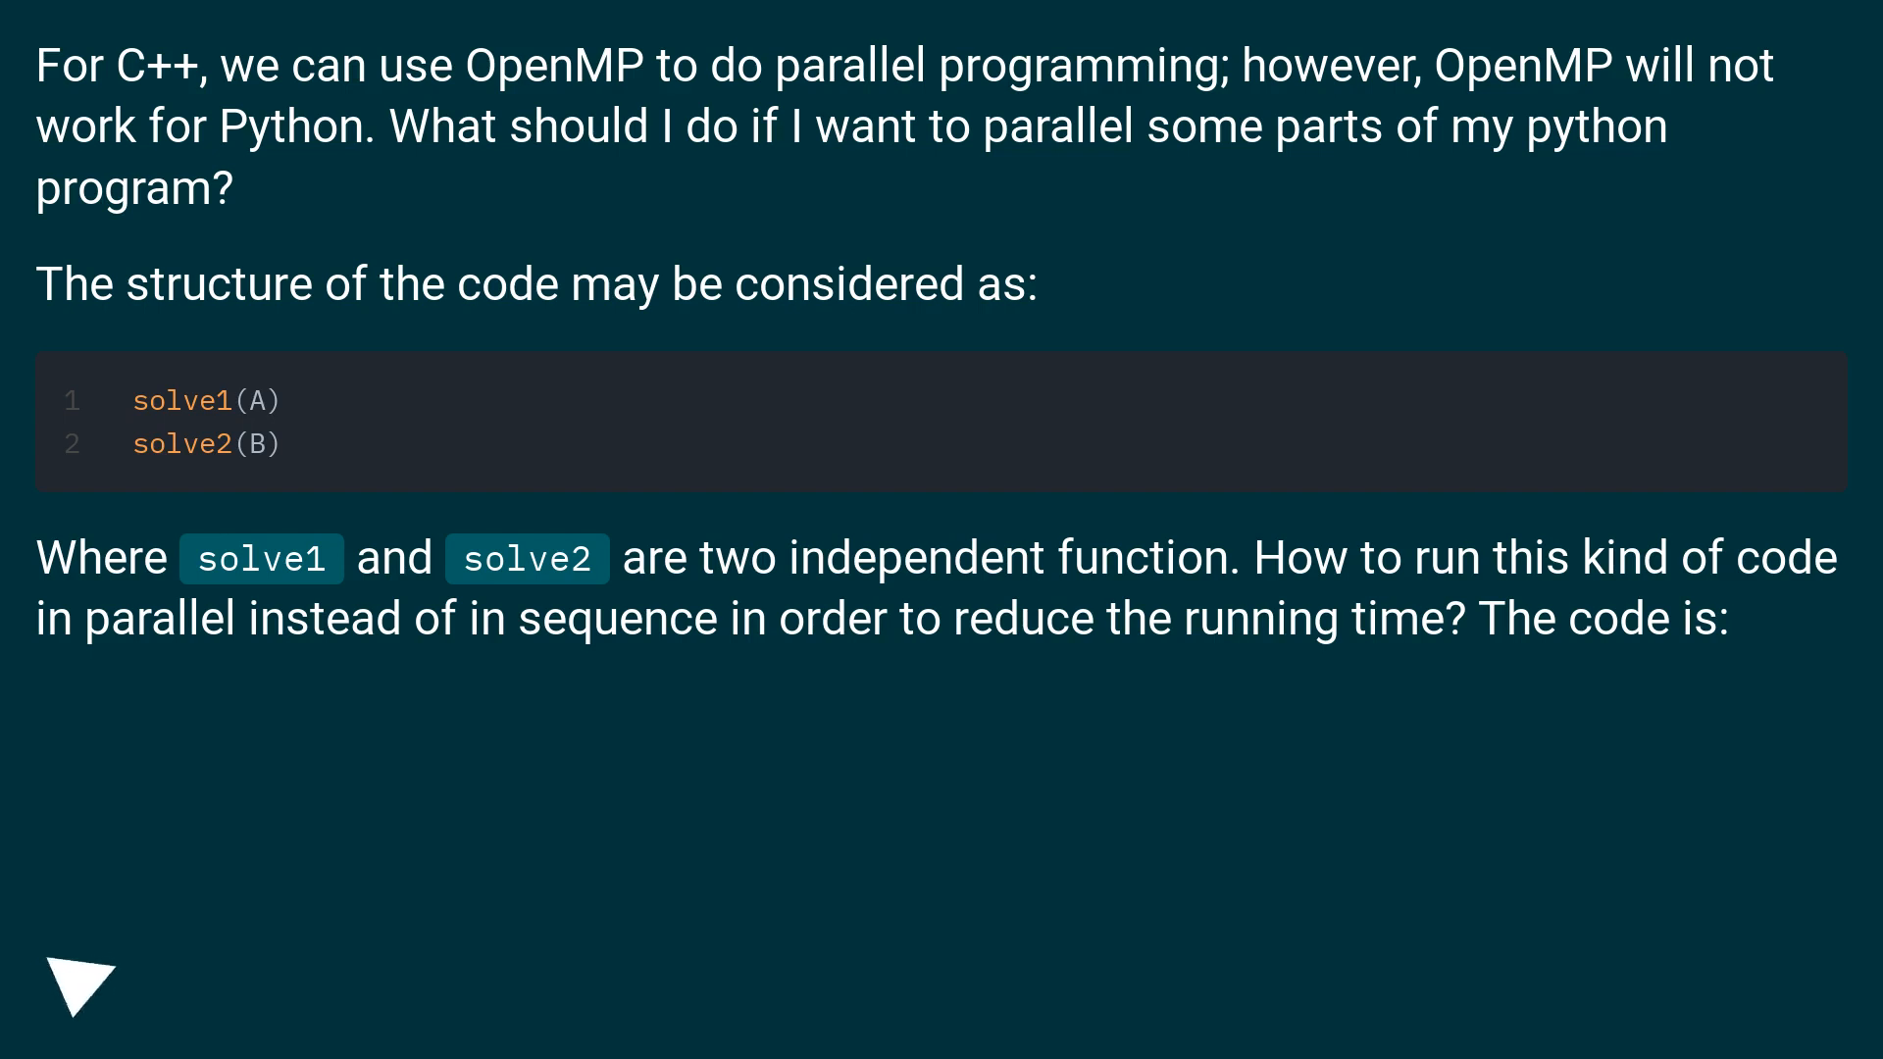
left_click(81, 990)
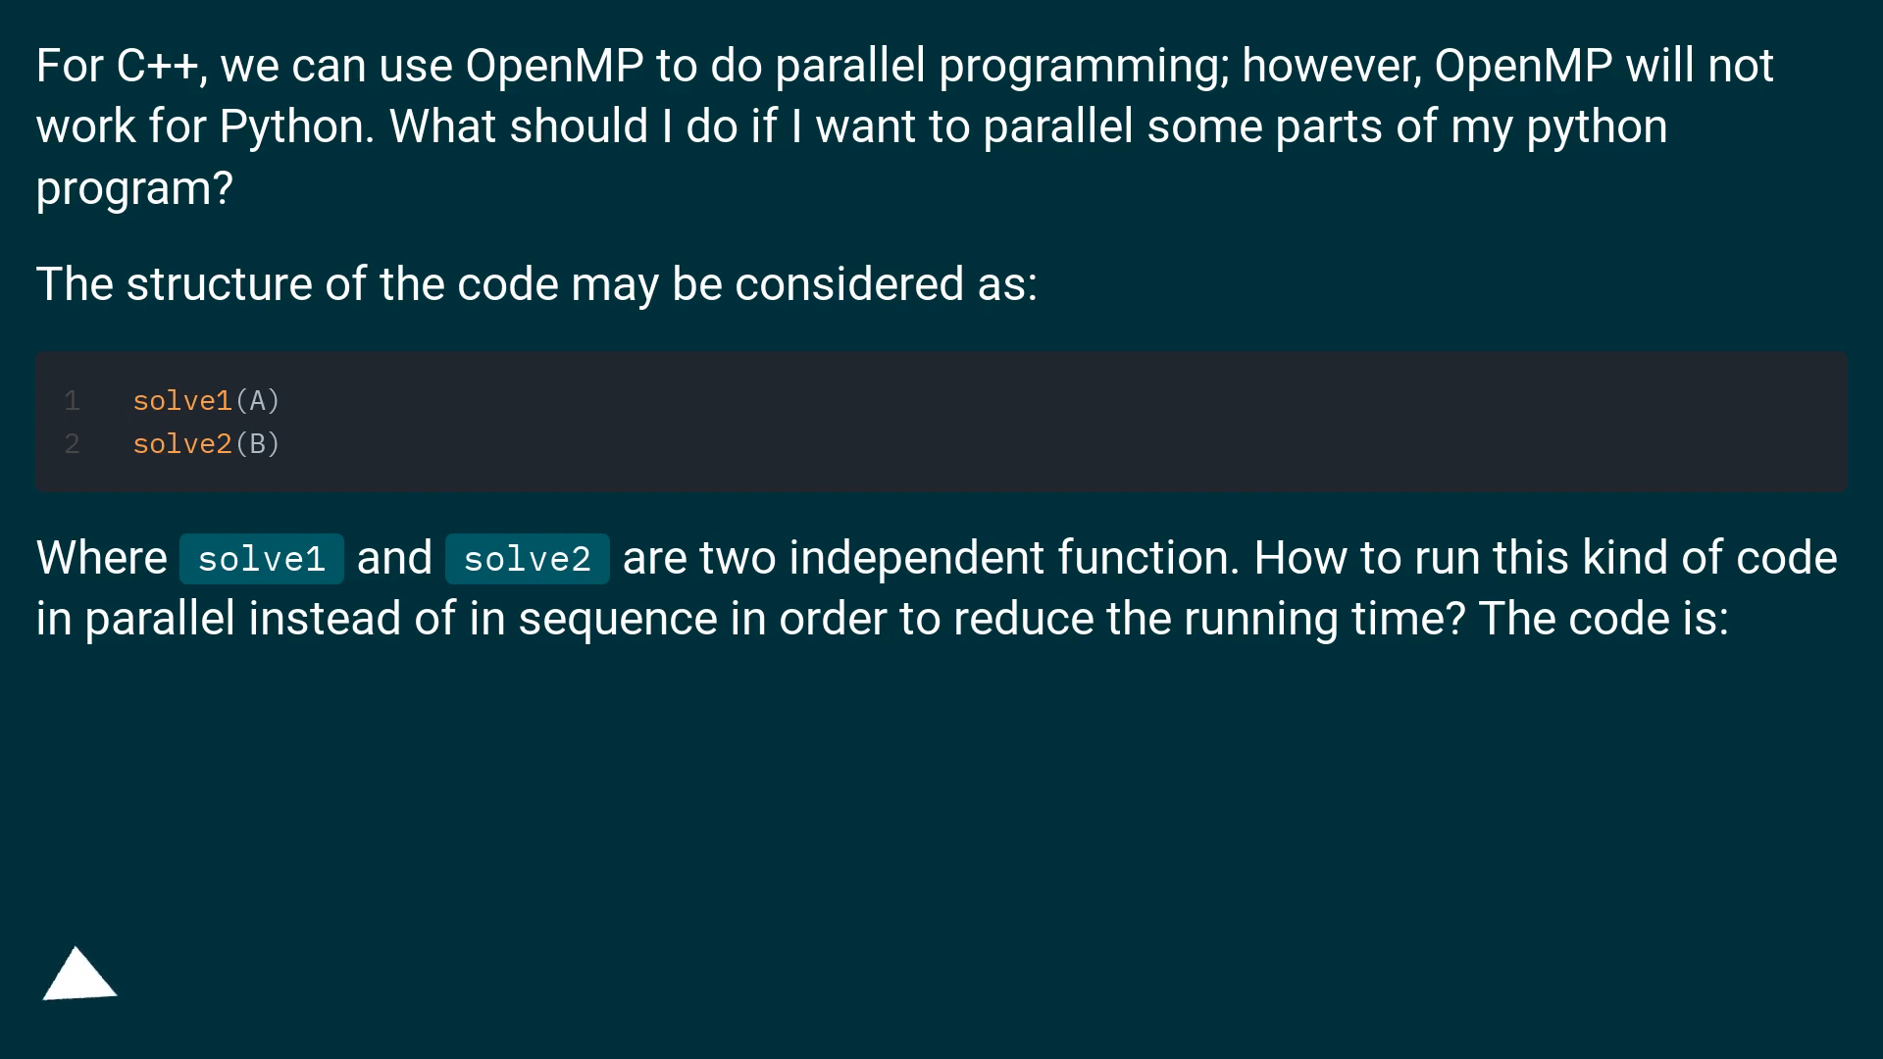
left_click(80, 982)
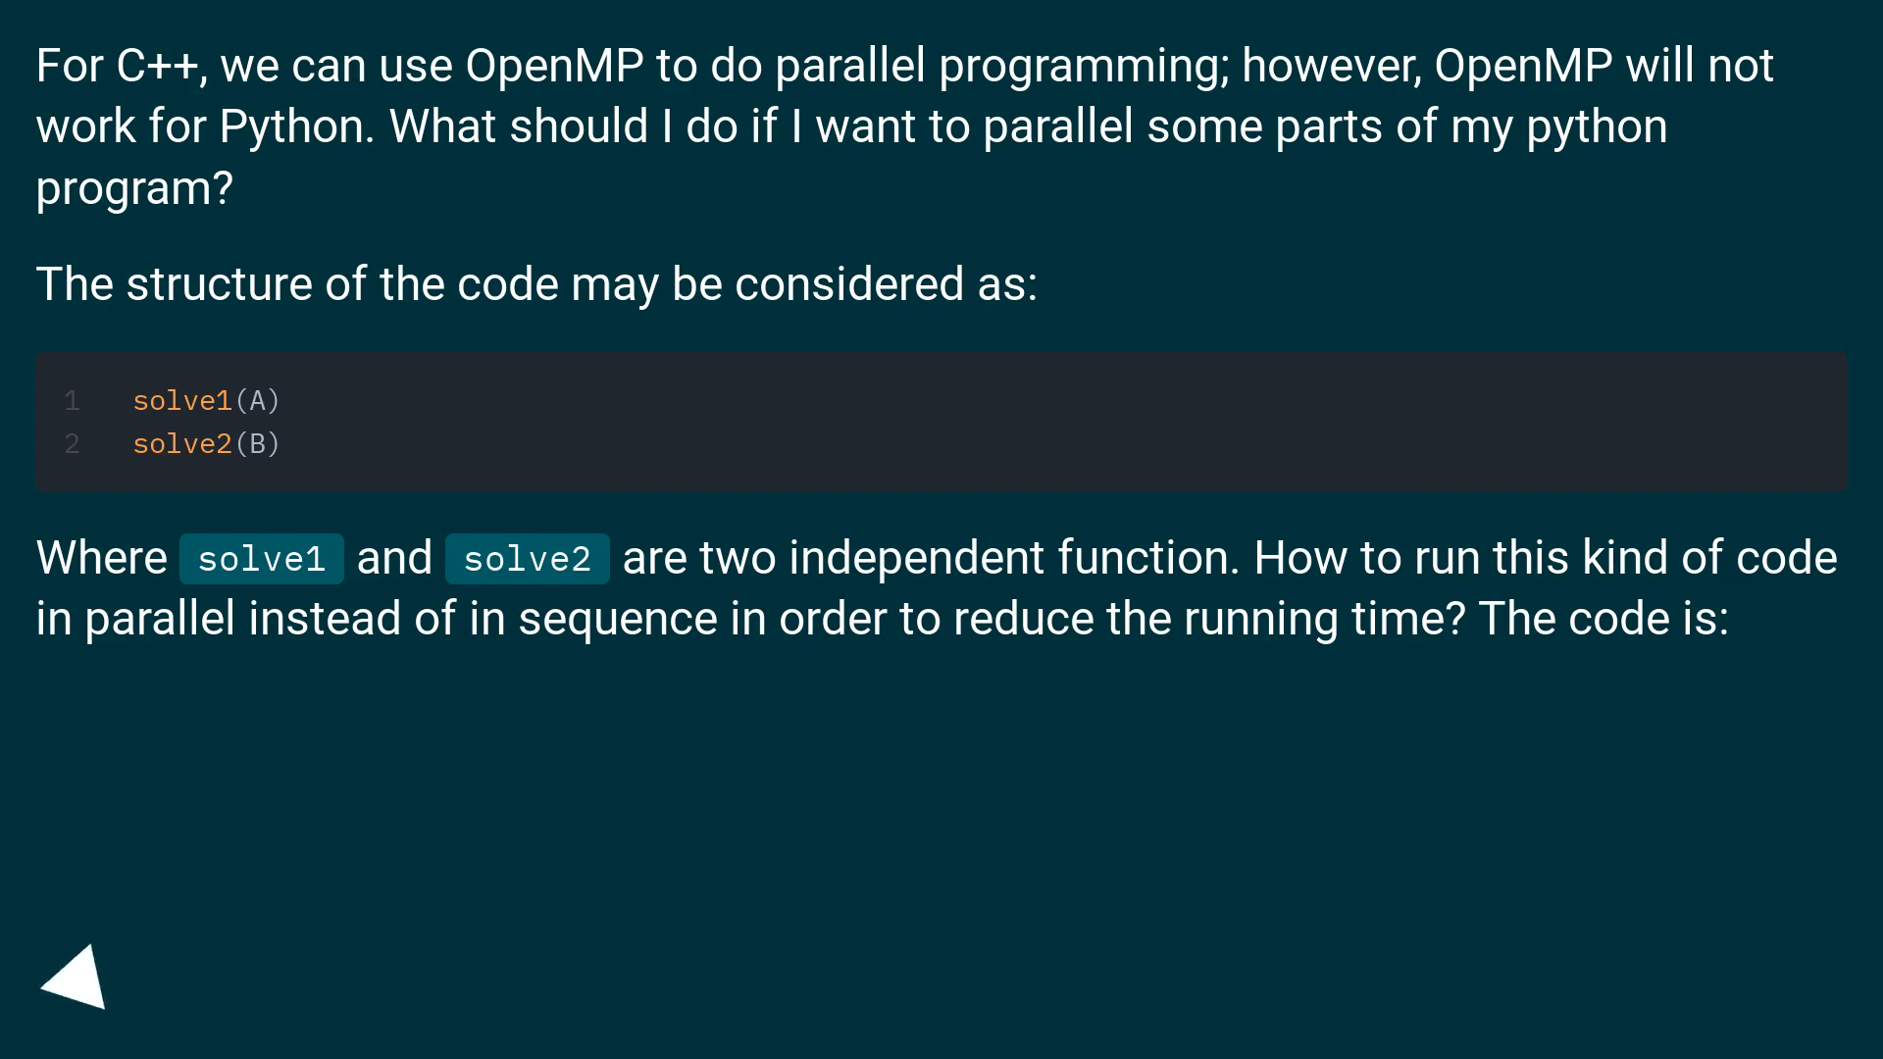
left_click(74, 982)
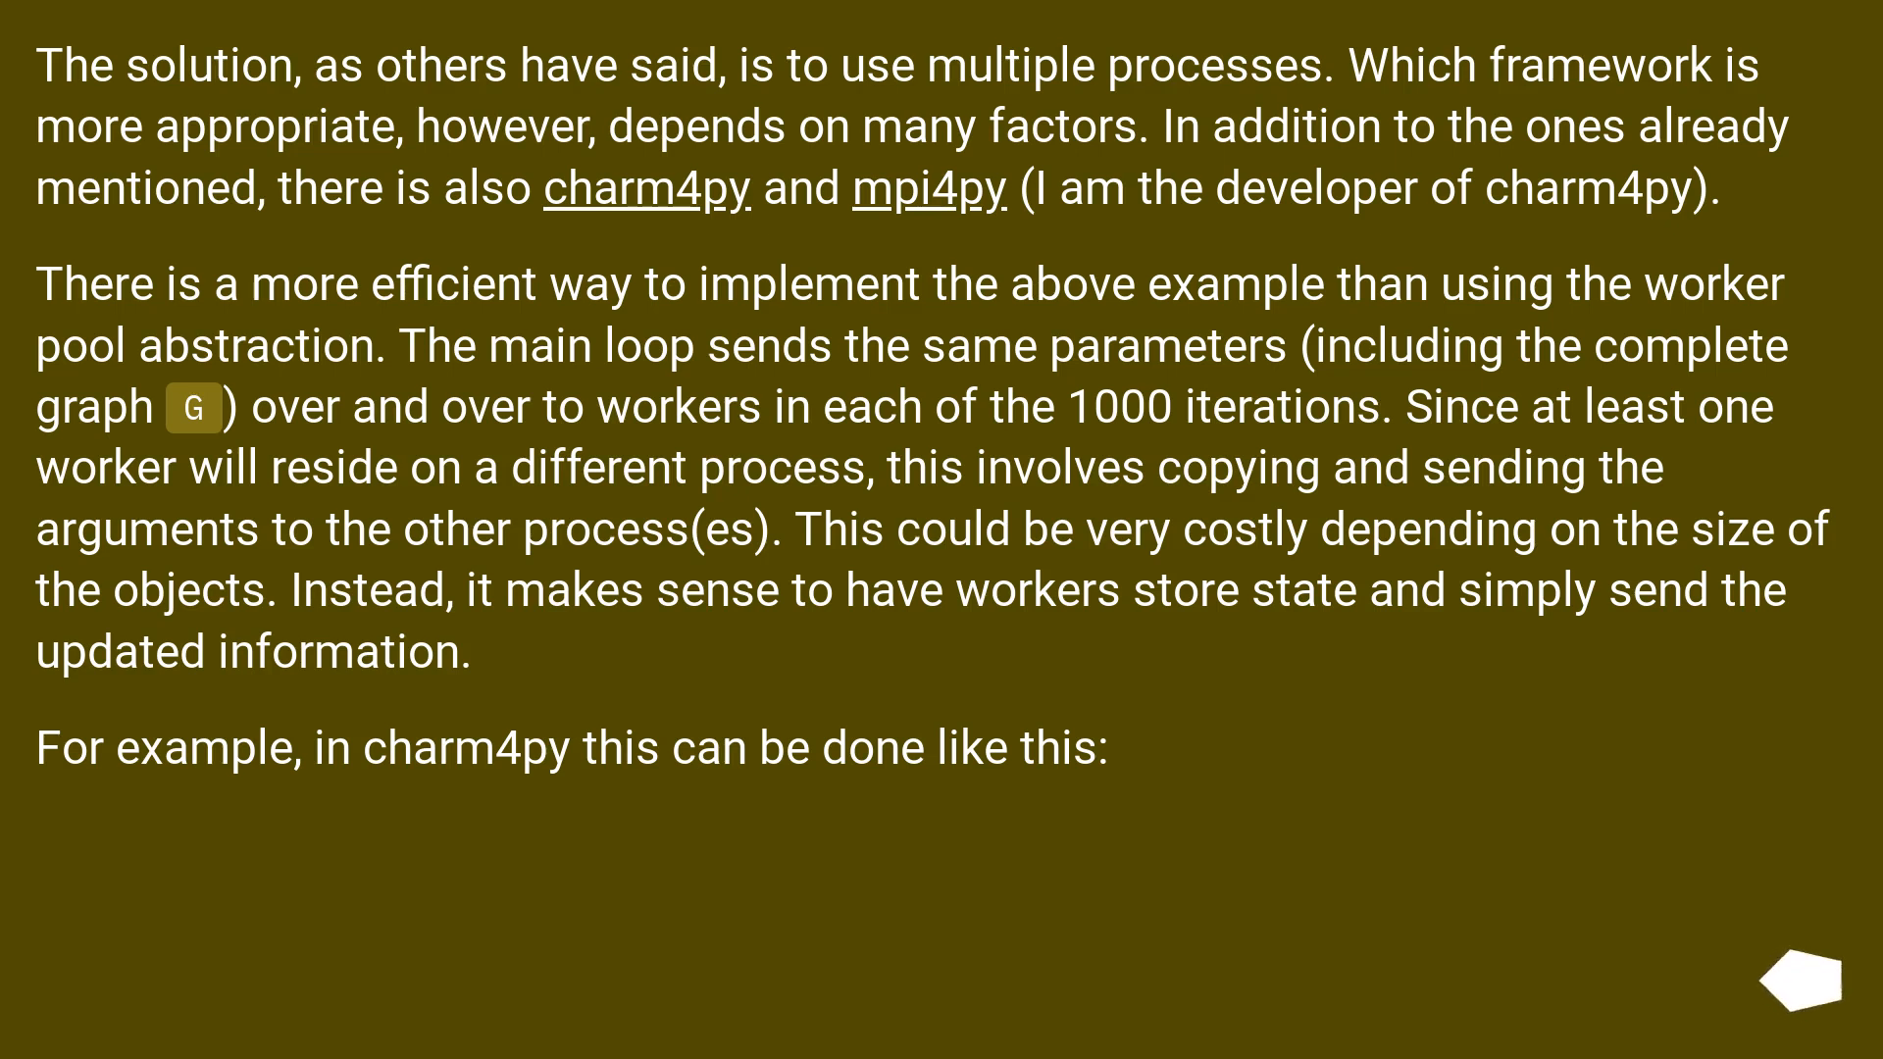
mouse_move(1803, 982)
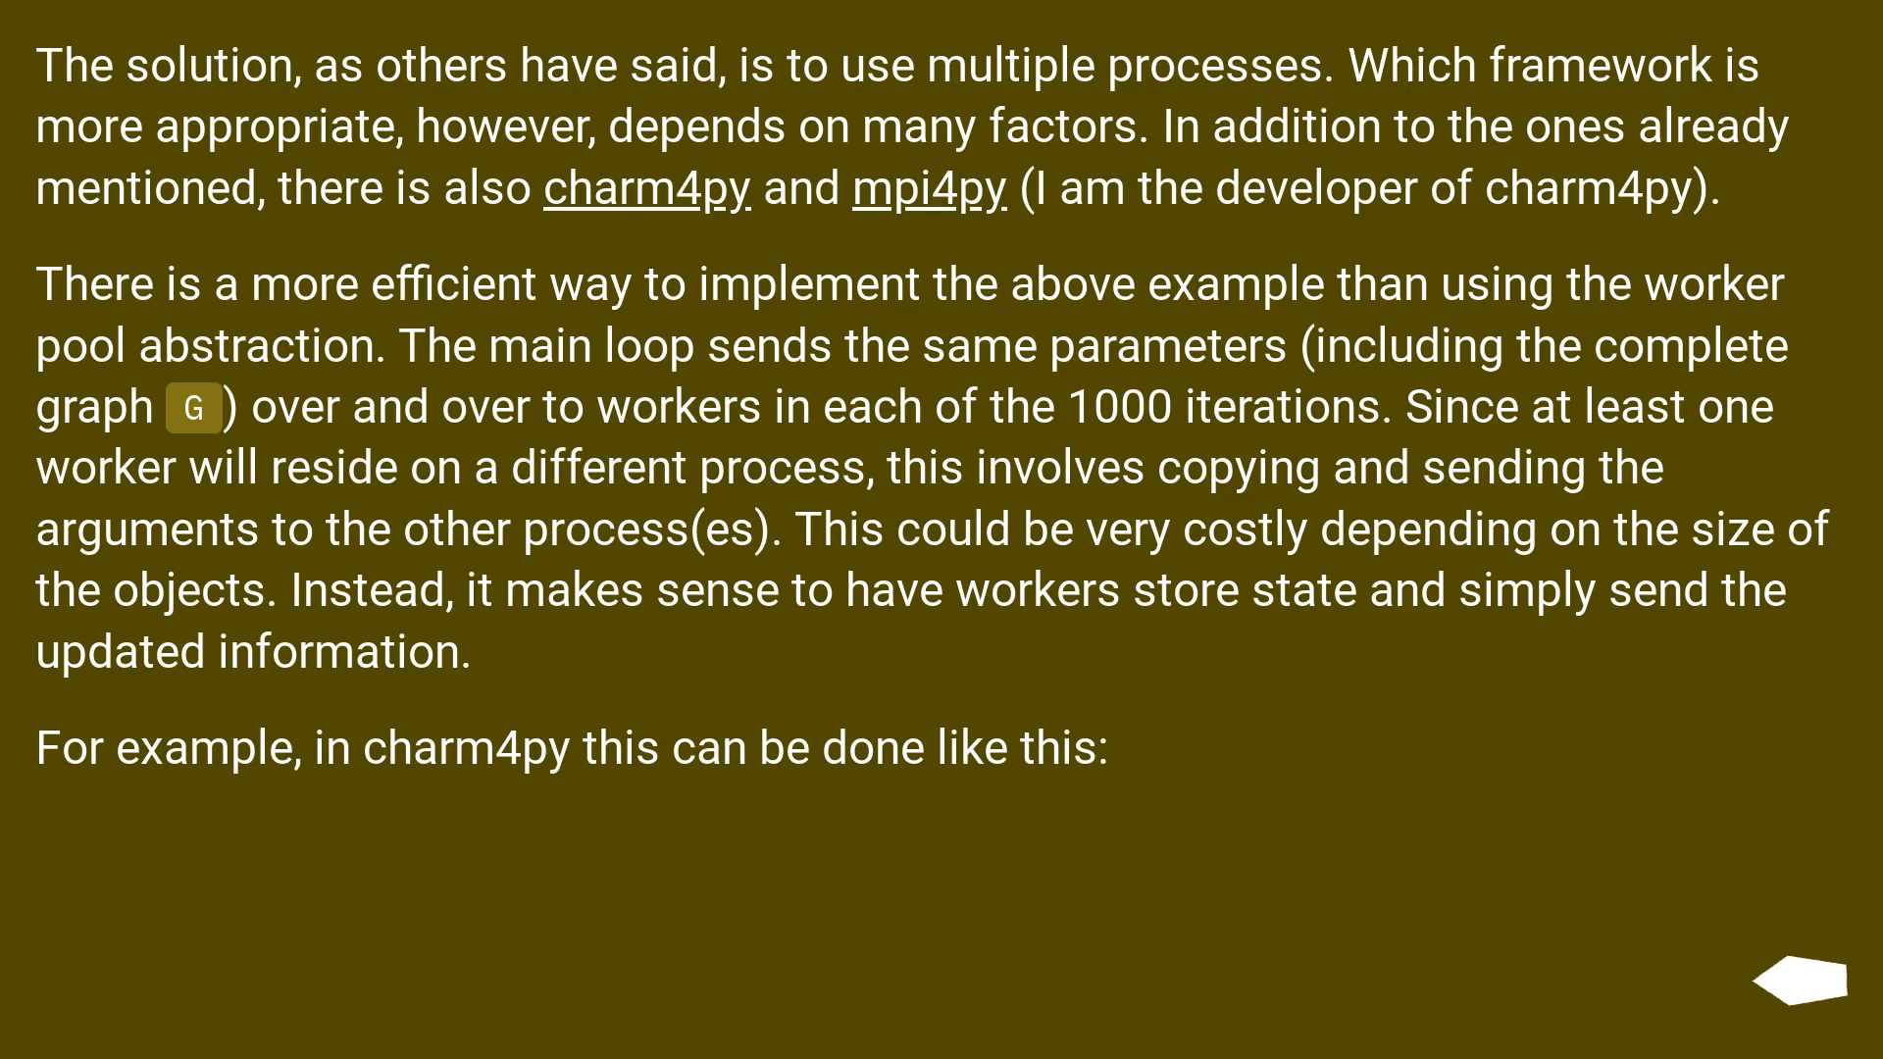